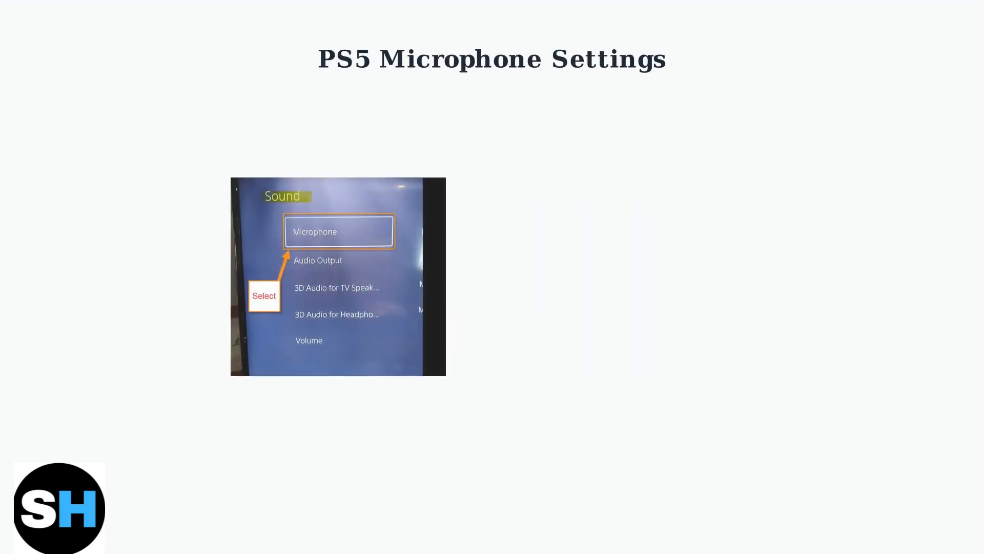
key("Right")
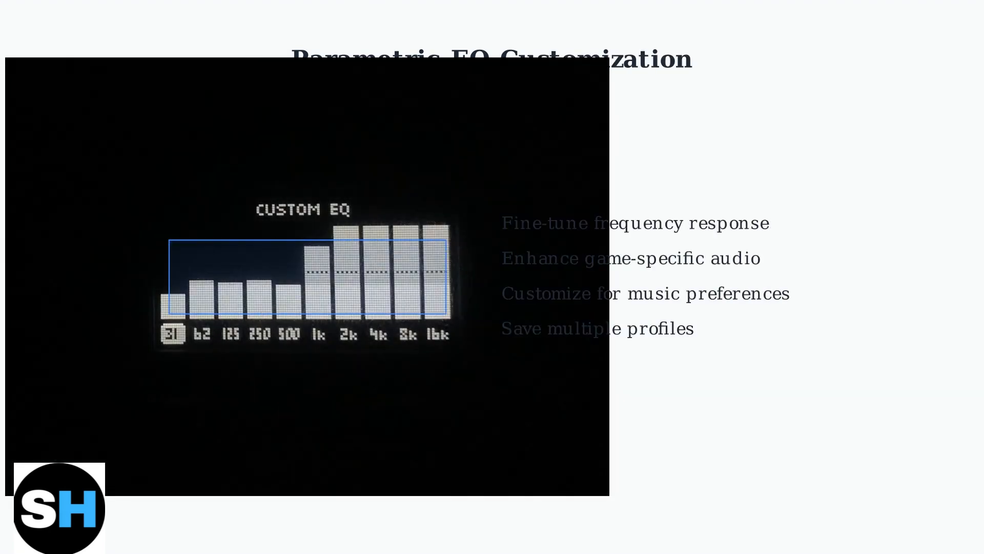